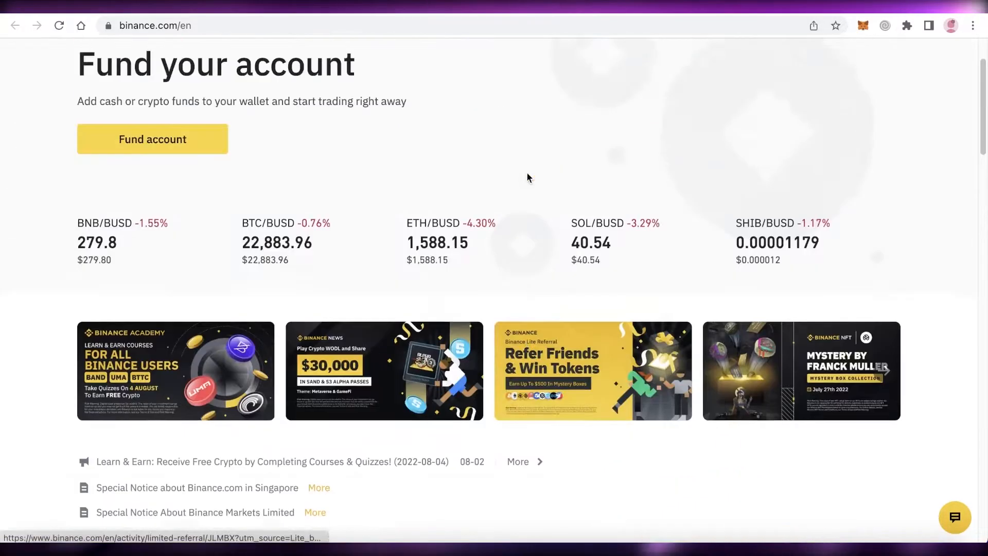
- Reach the Wallet Overview page showing the zero estimated balance across asset wallets
{"action": "left_click", "coordinate": [675, 52]}
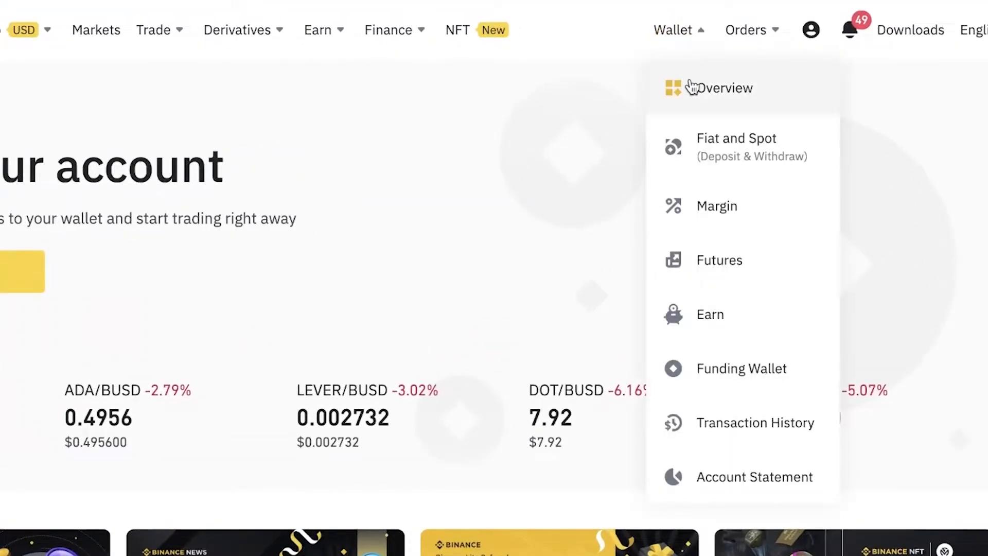
{"action": "left_click", "coordinate": [722, 86]}
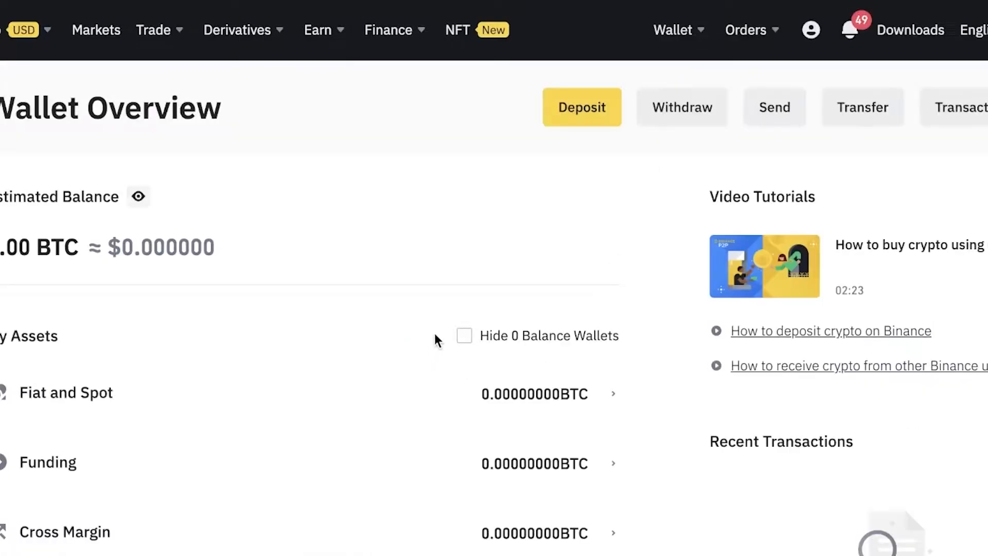
{"action": "left_click", "coordinate": [580, 106]}
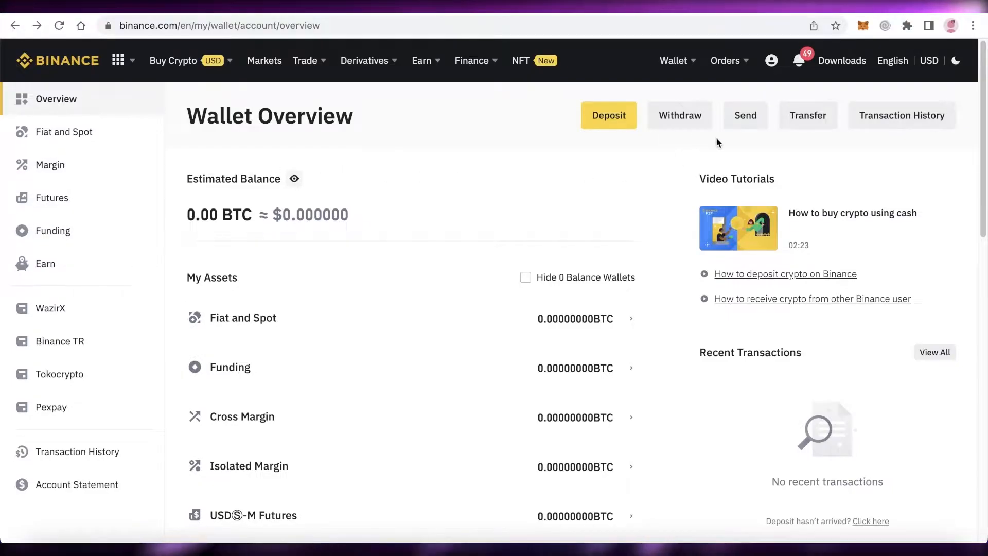
{"action": "left_click", "coordinate": [807, 115]}
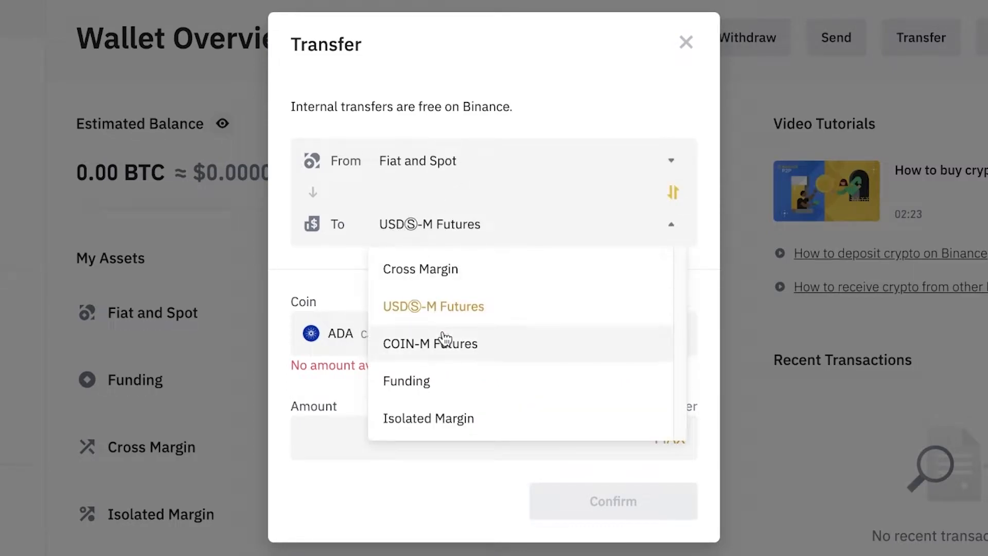
{"action": "mouse_move", "coordinate": [450, 318]}
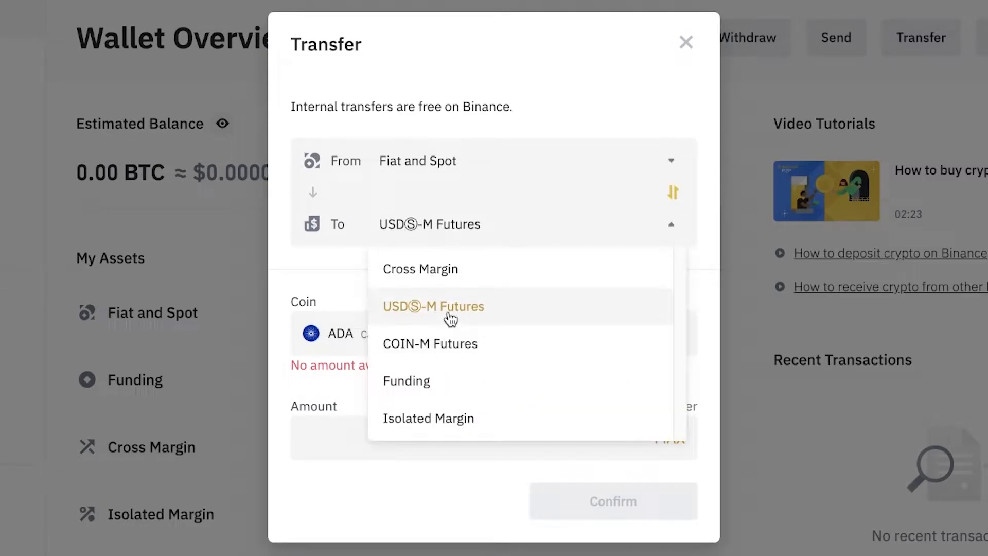
{"action": "left_click", "coordinate": [433, 307]}
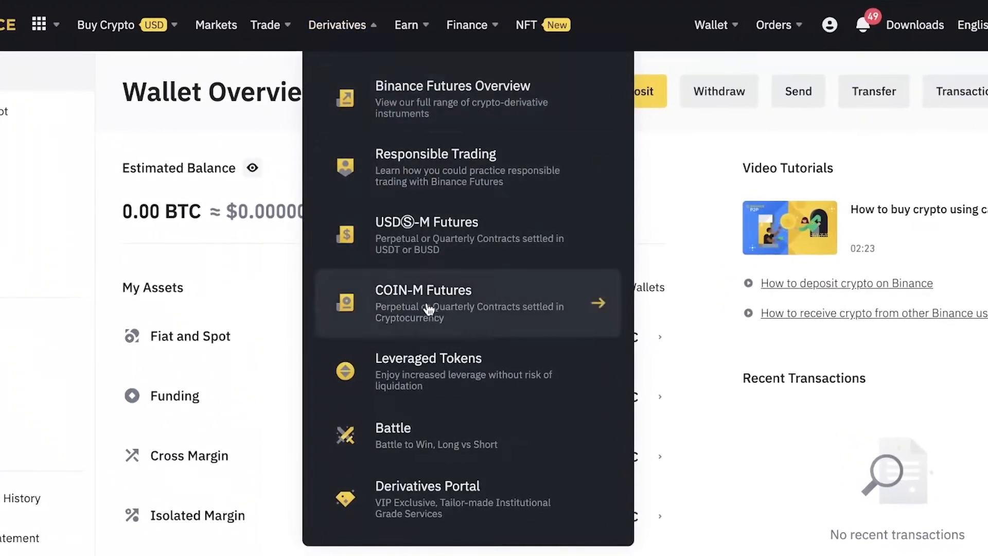
{"action": "mouse_move", "coordinate": [472, 118]}
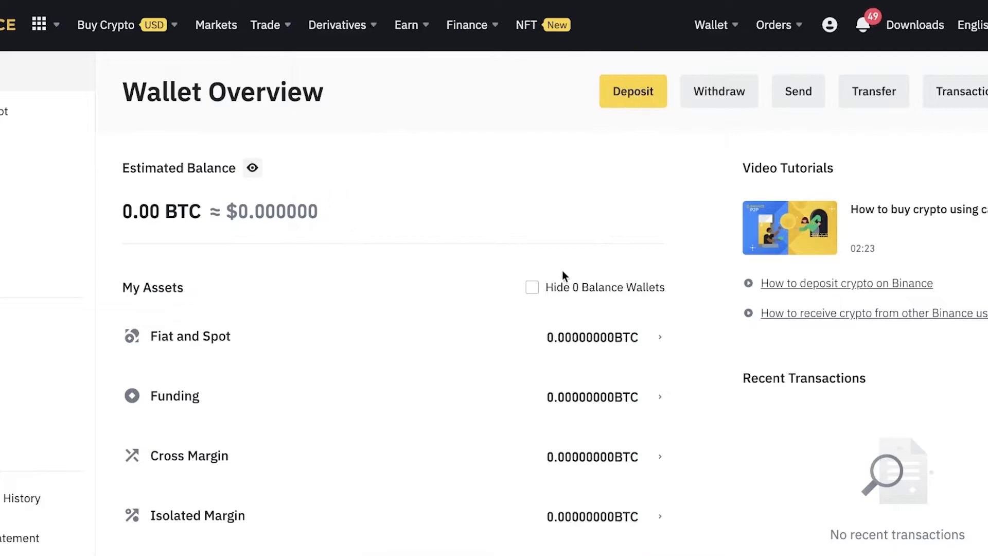
- Browse the Earn products, then the Derivatives menu toward USDⓈ-M Futures
{"action": "left_click", "coordinate": [407, 24]}
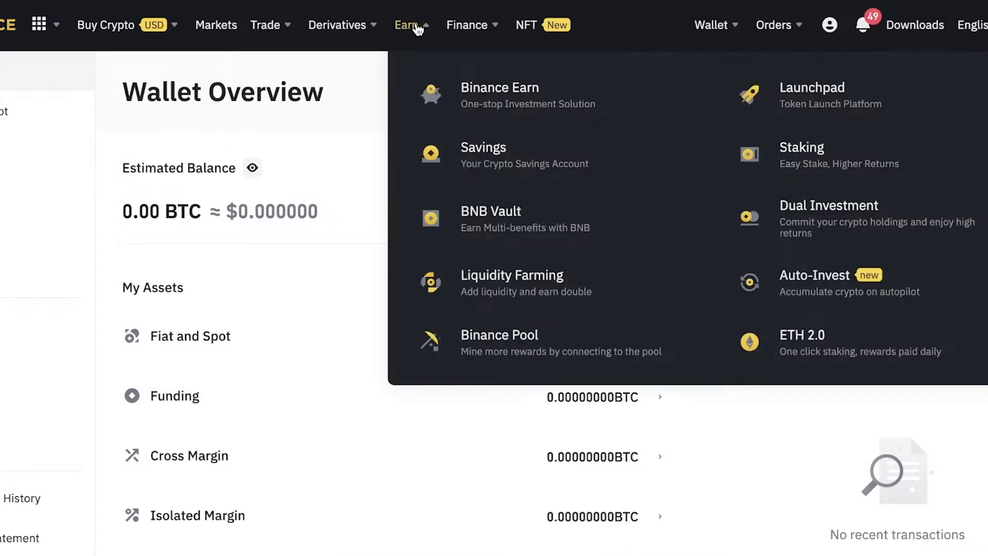
{"action": "left_click", "coordinate": [338, 24]}
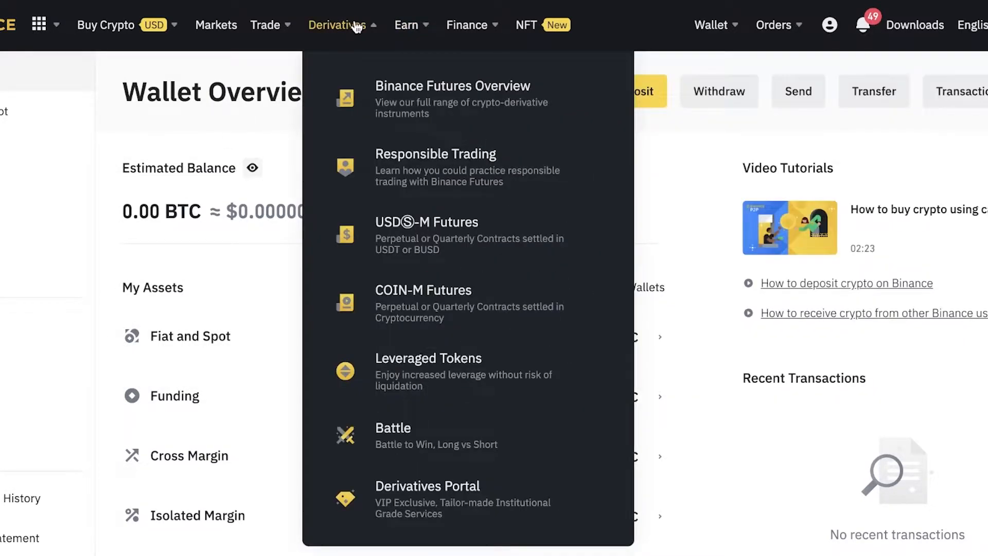
{"action": "mouse_move", "coordinate": [419, 262]}
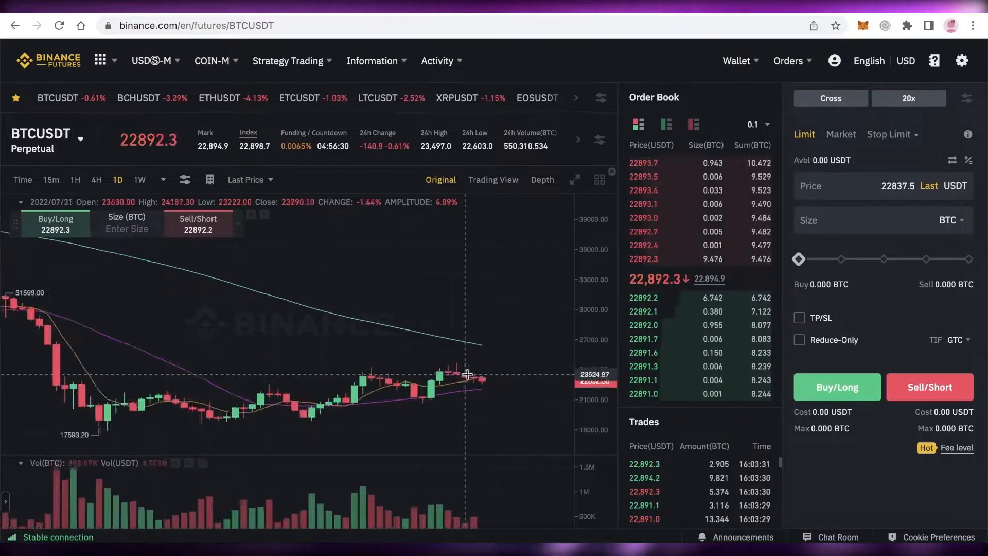
{"action": "scroll", "scroll_direction": "down", "scroll_amount": 3}
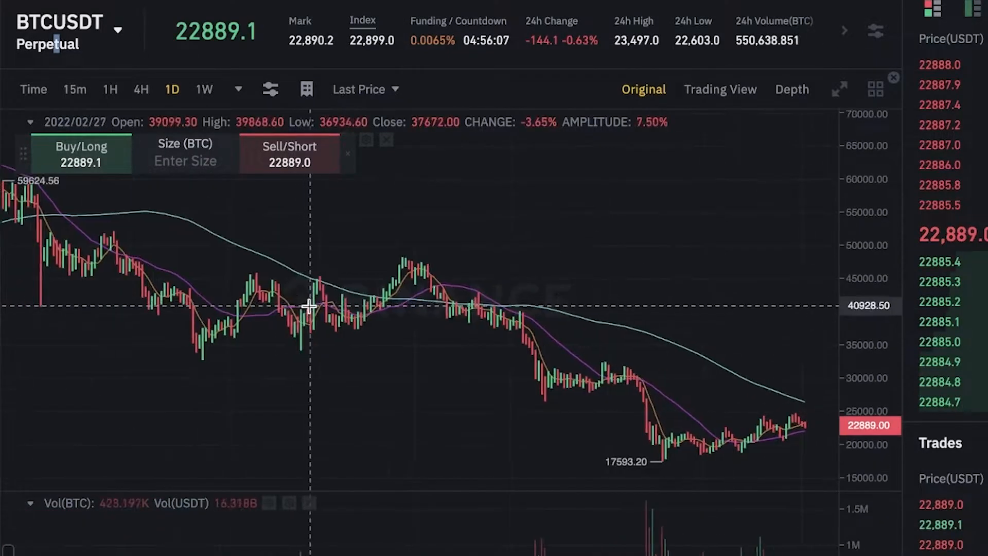
{"action": "scroll", "scroll_direction": "down", "scroll_amount": 3}
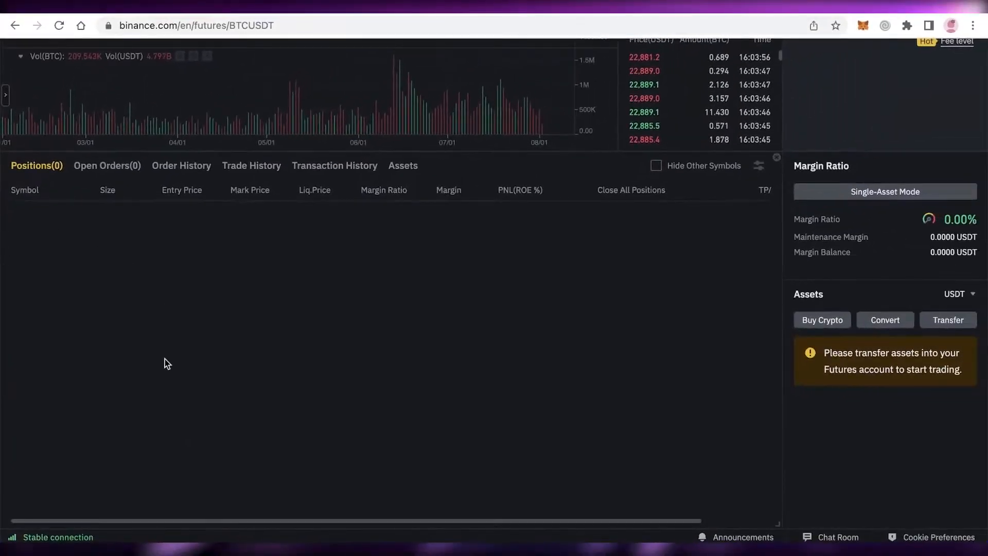
{"action": "mouse_move", "coordinate": [442, 273]}
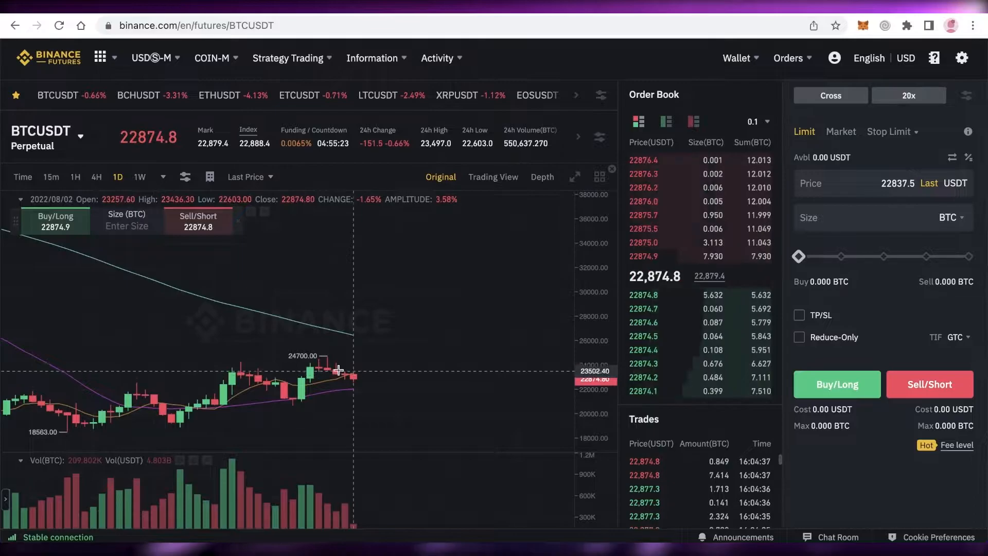
{"action": "mouse_move", "coordinate": [374, 261]}
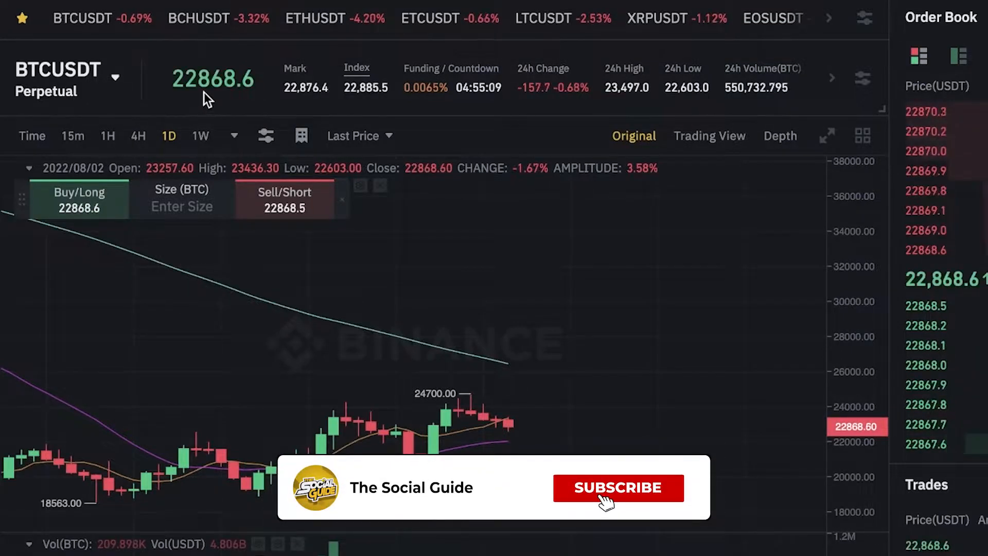
- Enter a size of 2 in the order panel and launch the BTCUSDT Perpetual futures calculator
{"action": "left_click", "coordinate": [618, 487]}
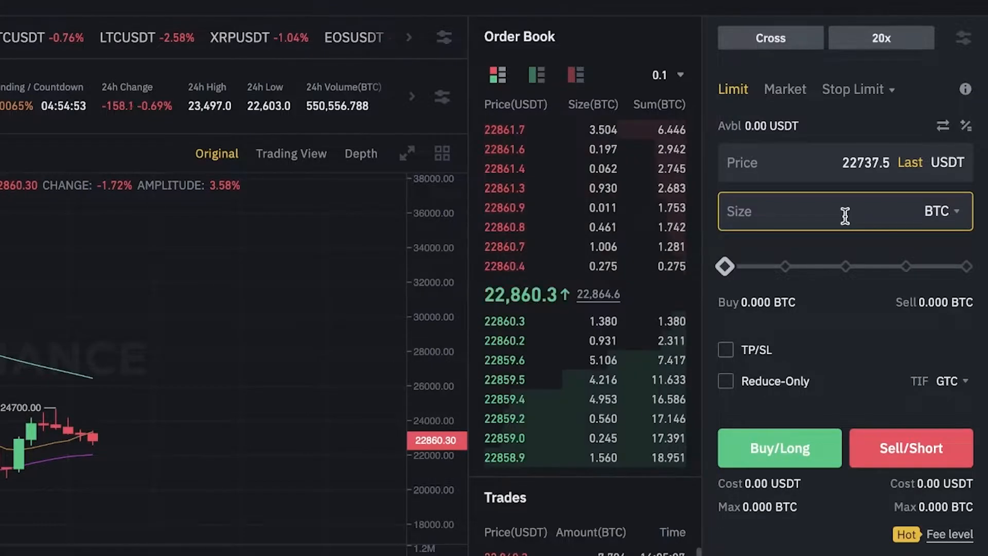
{"action": "type", "text": "2%"}
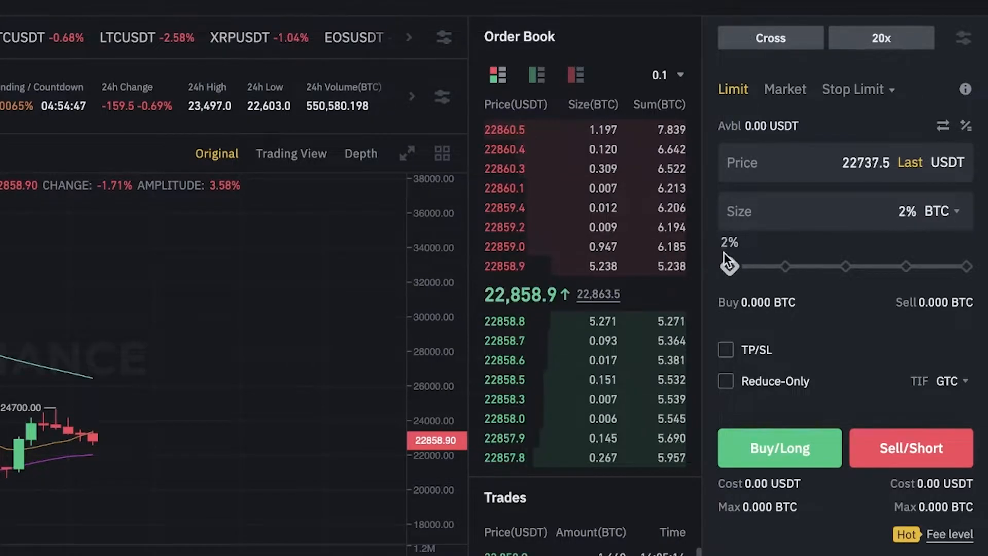
{"action": "left_click", "coordinate": [967, 125]}
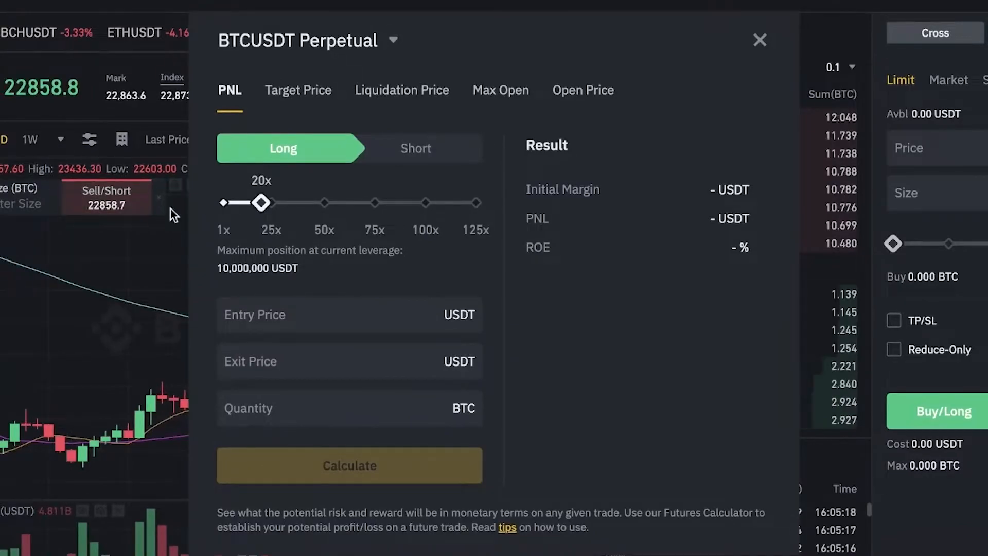
- Try calculator leverage at 4x, 1x and 2x, then dismiss the calculator
{"action": "left_click_drag", "start_coordinate": [260, 202], "coordinate": [229, 203]}
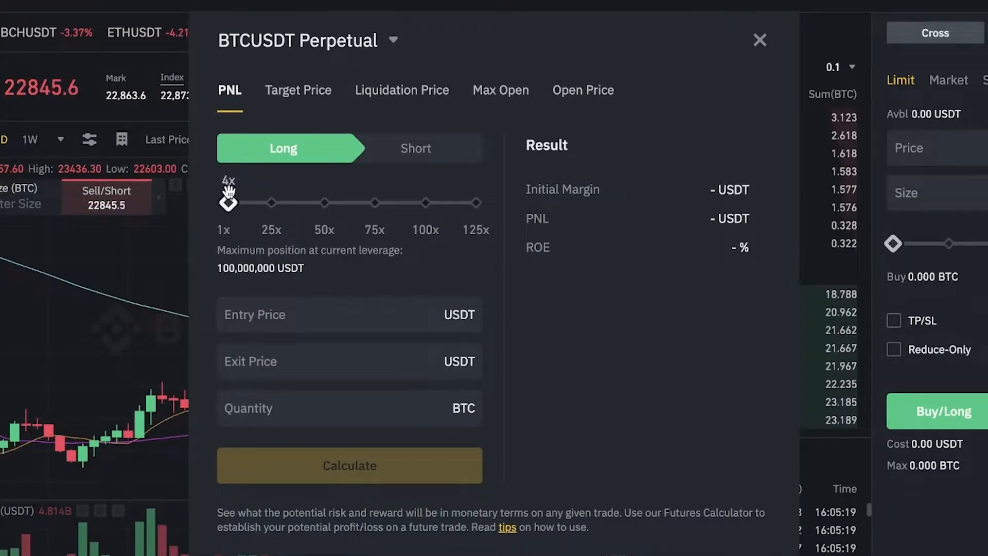
{"action": "left_click_drag", "start_coordinate": [229, 203], "coordinate": [224, 202]}
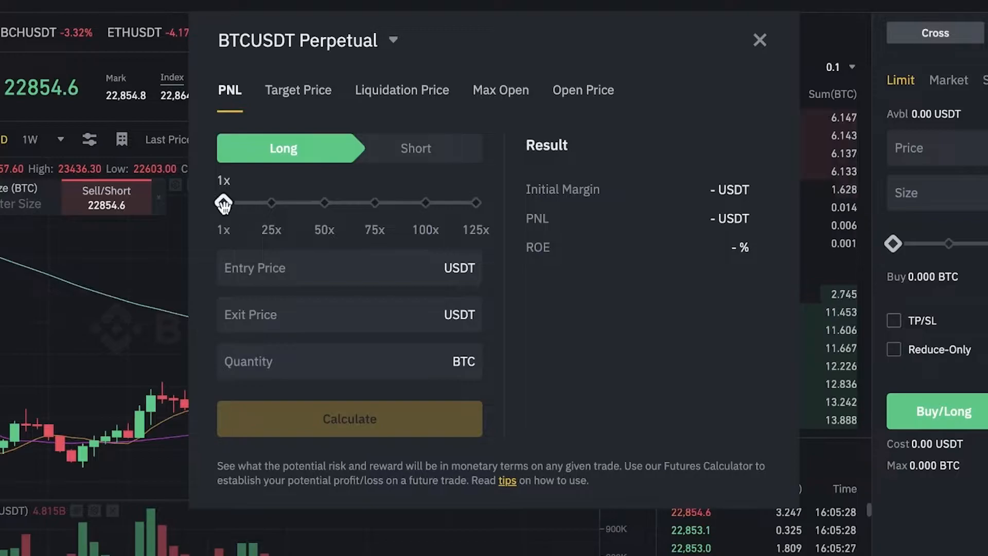
{"action": "left_click_drag", "start_coordinate": [226, 203], "coordinate": [246, 203]}
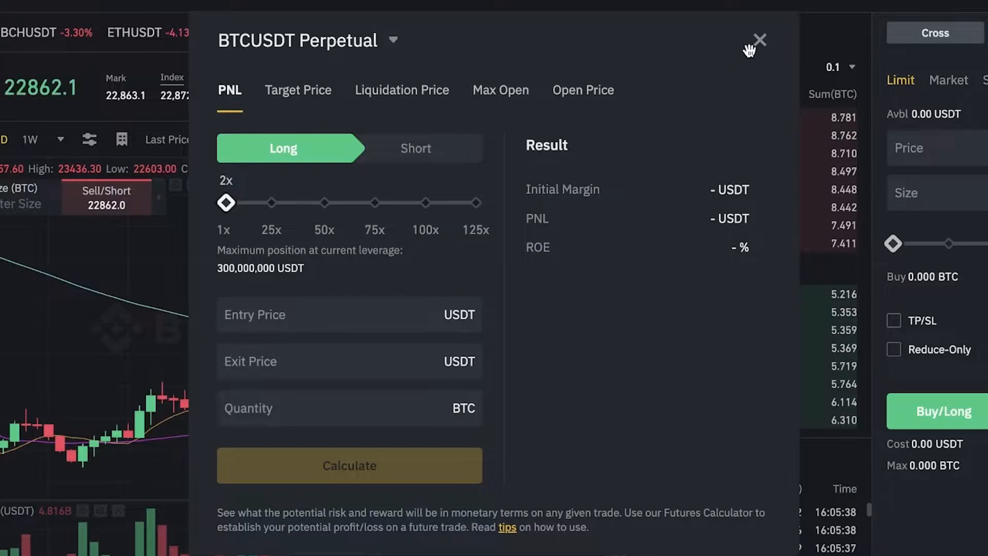
{"action": "left_click", "coordinate": [756, 40]}
{"action": "type", "text": "3"}
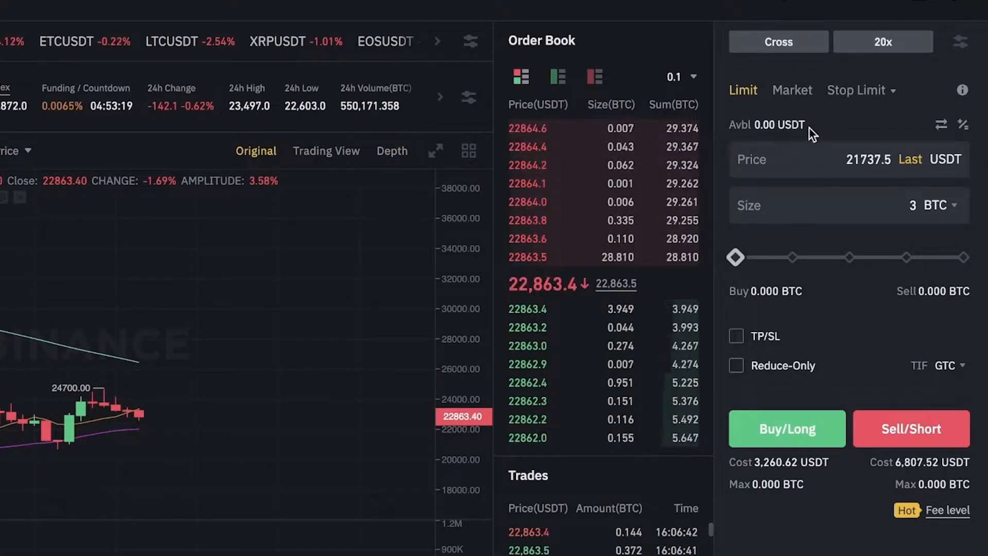
- Switch the BTCUSDT order form to Market mode
{"action": "left_click", "coordinate": [792, 89]}
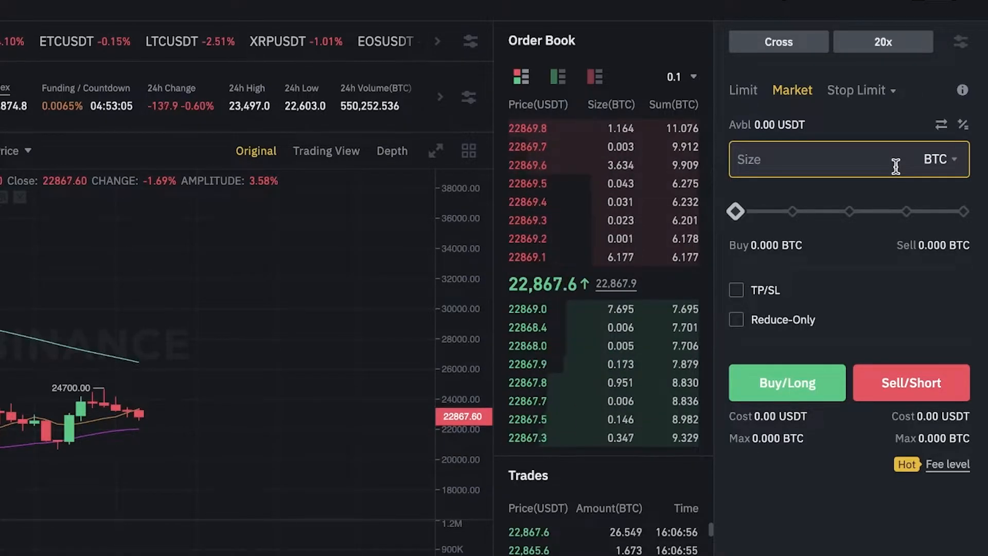
- Enter the market order size and bring up the trading preferences menu
{"action": "type", "text": "3"}
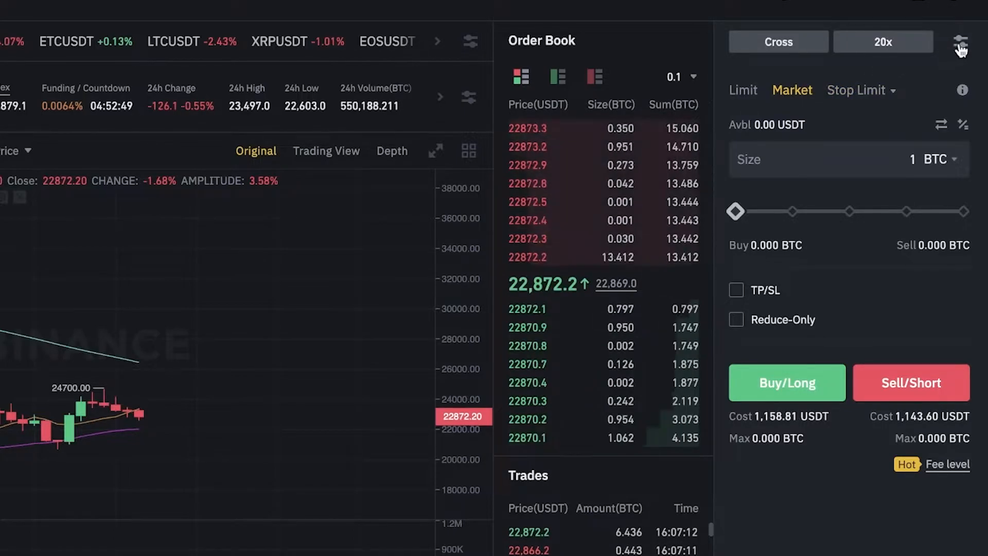
{"action": "left_click", "coordinate": [959, 42]}
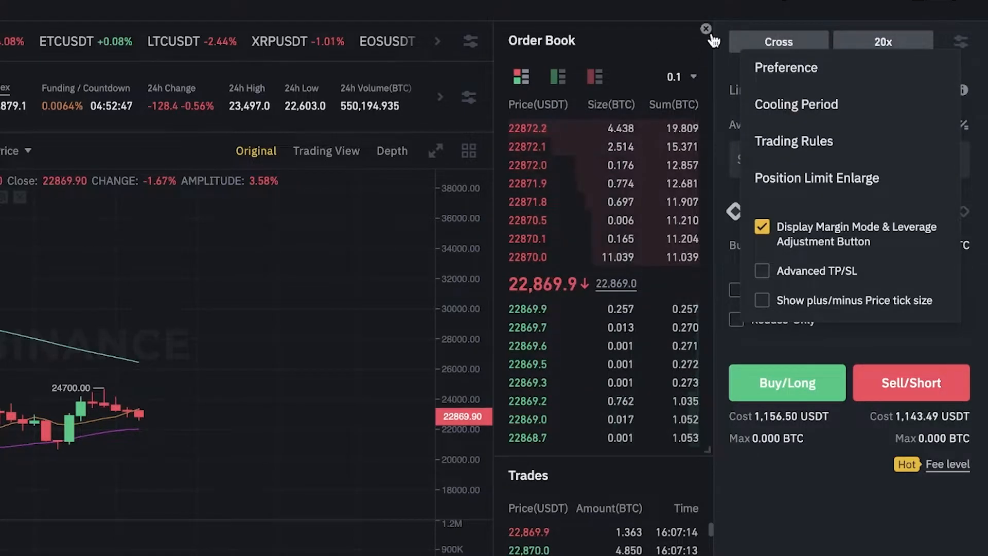
- Choose the Stop Limit order form and bring up the Spot to USDⓈ-M Futures transfer dialog
{"action": "left_click", "coordinate": [706, 29]}
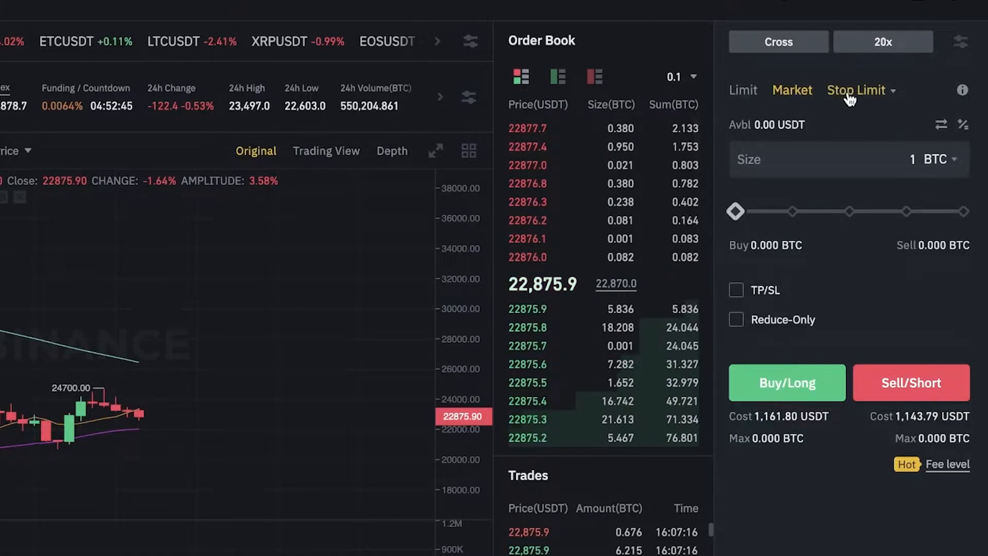
{"action": "left_click", "coordinate": [858, 89]}
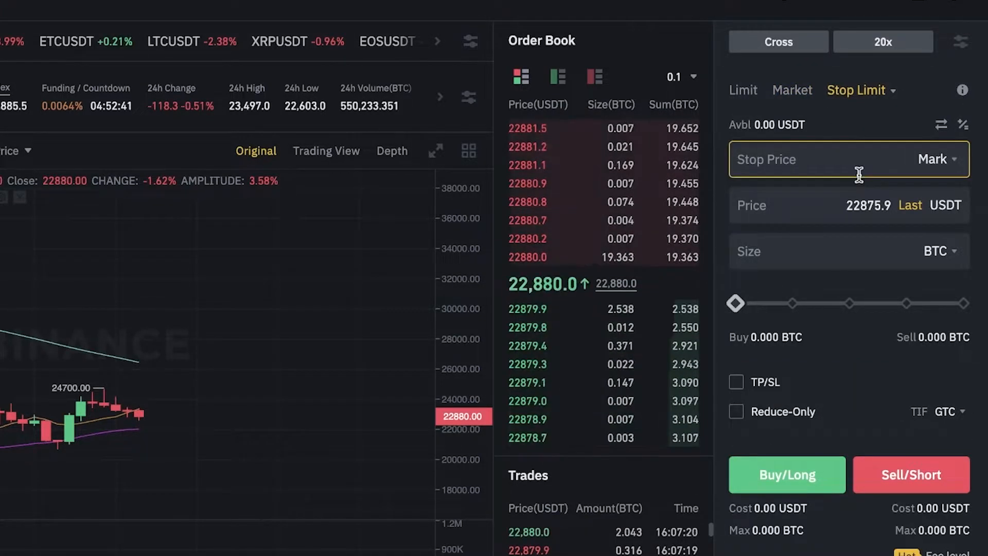
{"action": "left_click", "coordinate": [942, 125]}
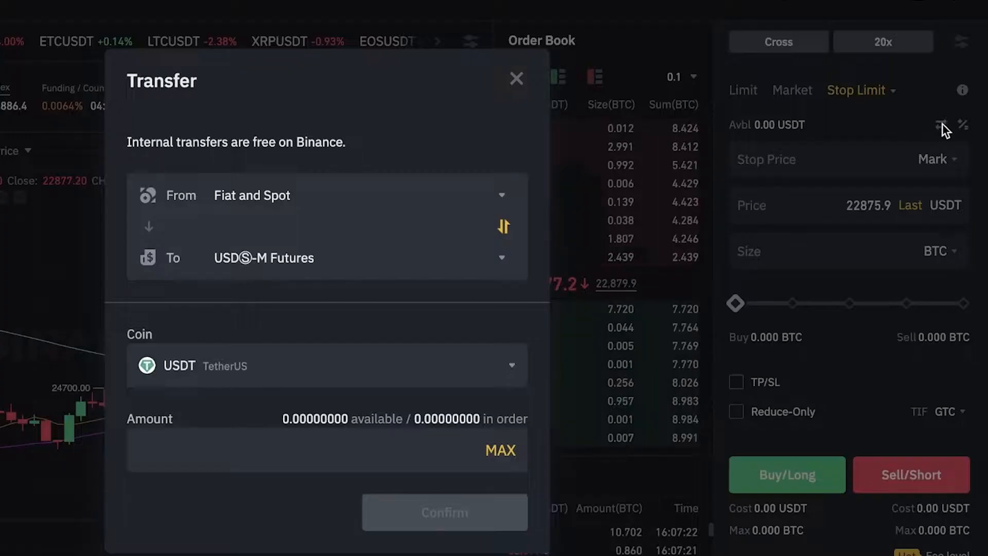
- Dismiss the Transfer dialog so the calculator can be reopened
{"action": "left_click", "coordinate": [516, 78]}
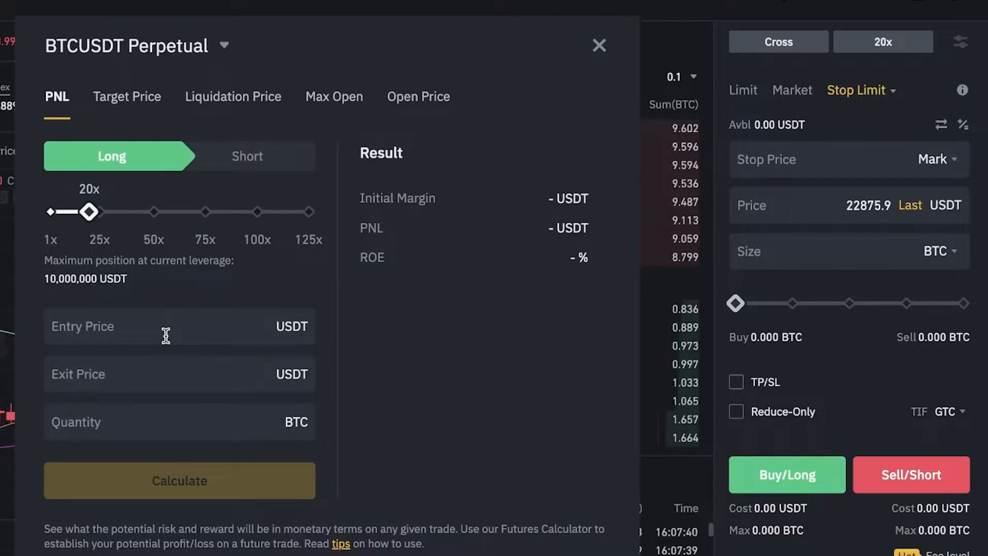
- Fill a long PNL calculation: entry 22000, exit 20000, quantity 4 BTC, leverage 13x
{"action": "type", "text": "22000"}
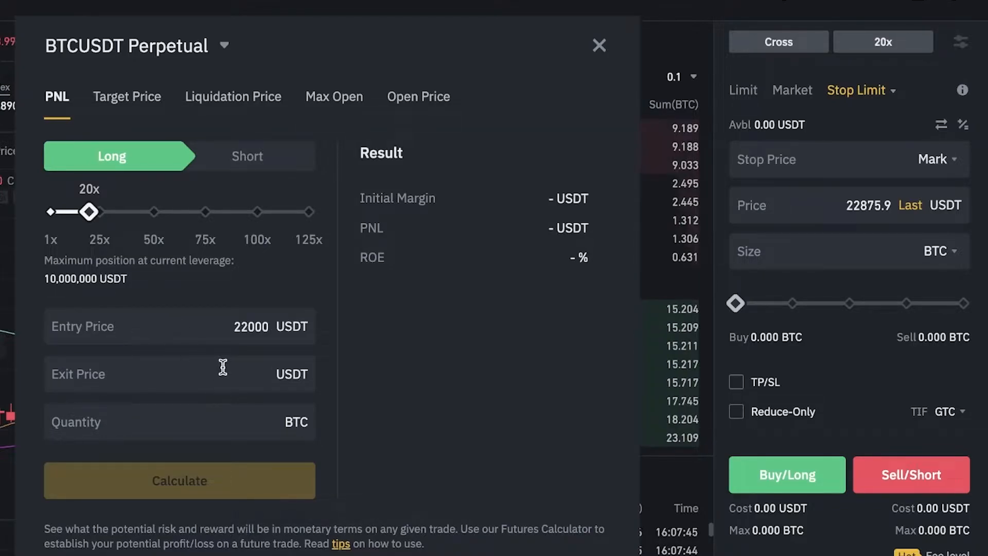
{"action": "type", "text": "20000"}
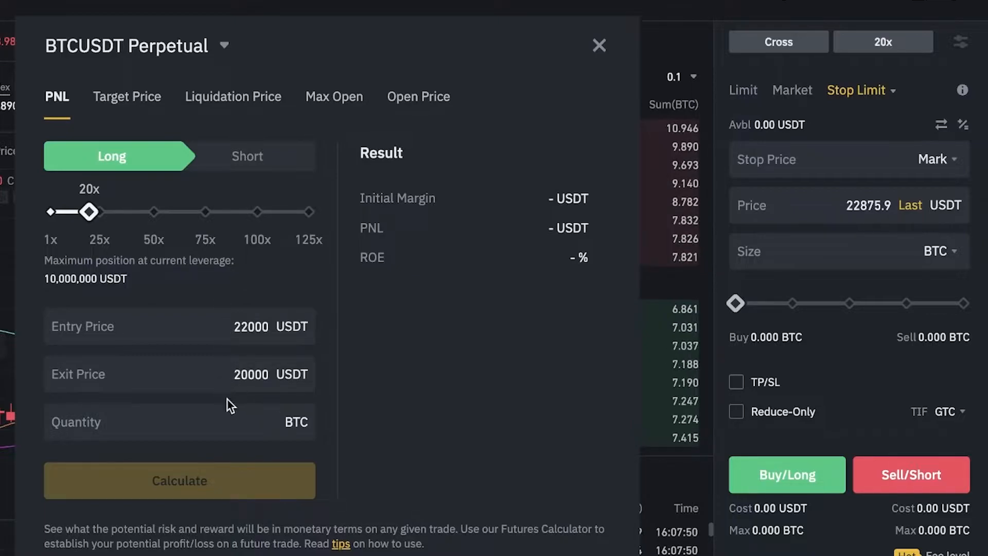
{"action": "type", "text": "4"}
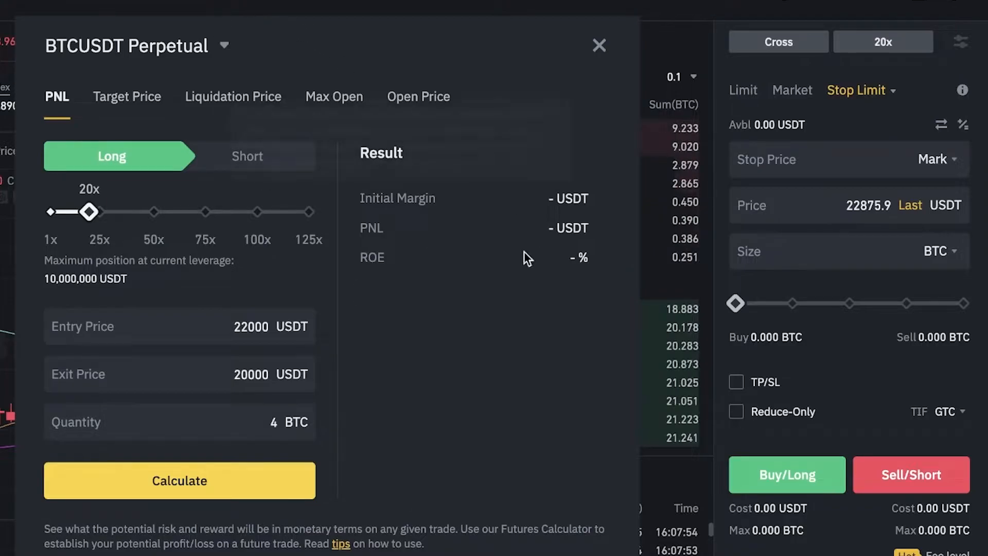
{"action": "left_click_drag", "start_coordinate": [90, 212], "coordinate": [75, 212]}
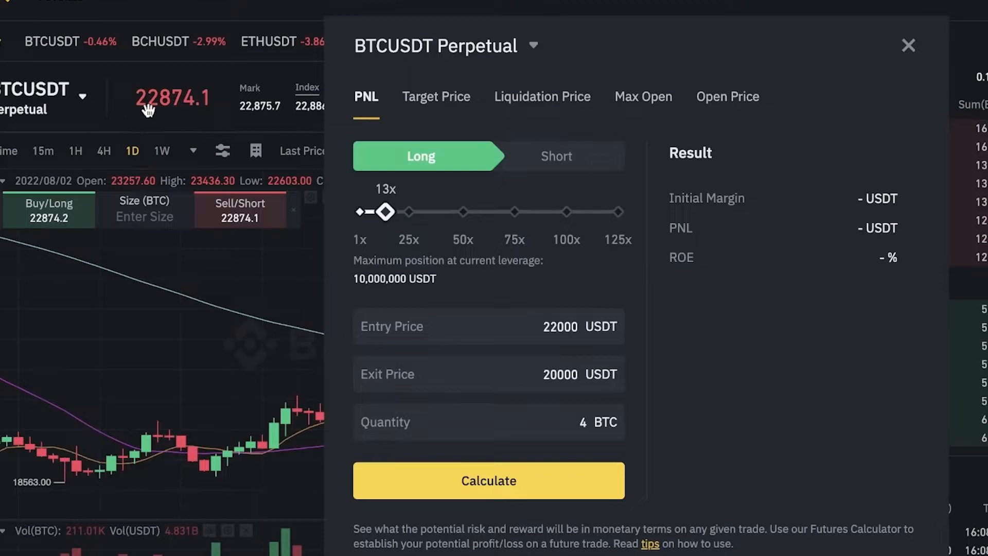
{"action": "mouse_move", "coordinate": [155, 122]}
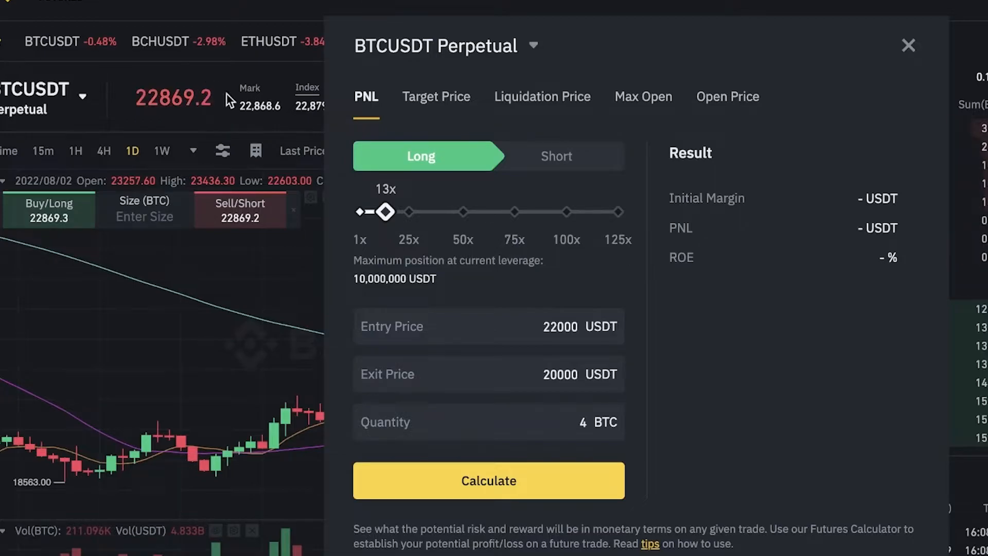
- Review the Liquidation Price calculation and close the calculator to show the BTCUSDT chart
{"action": "left_click", "coordinate": [542, 97]}
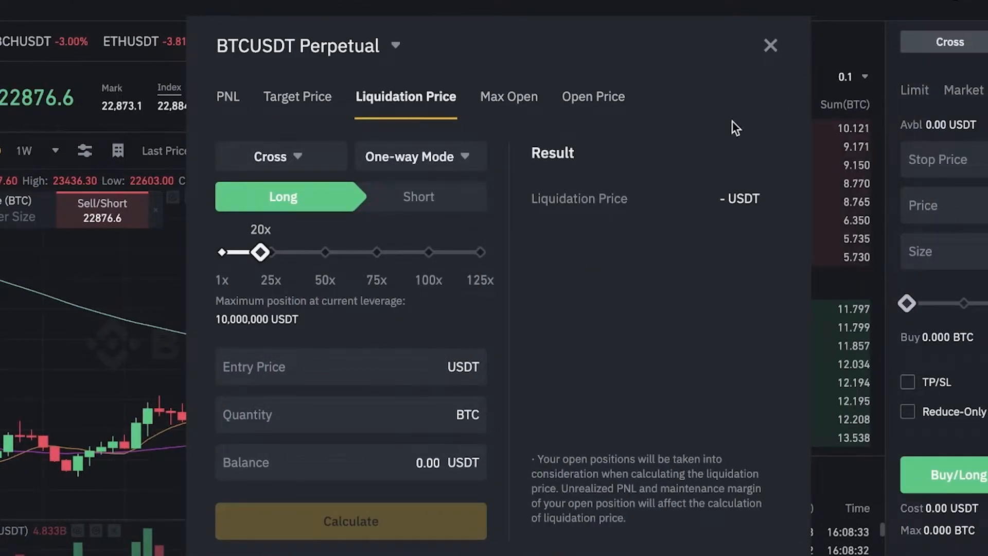
{"action": "left_click", "coordinate": [770, 45]}
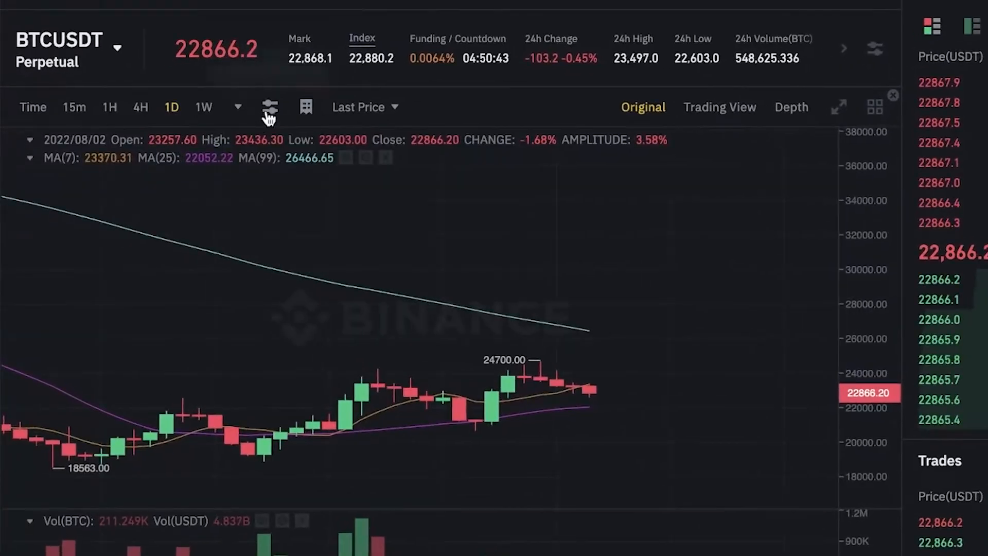
{"action": "left_click", "coordinate": [270, 106]}
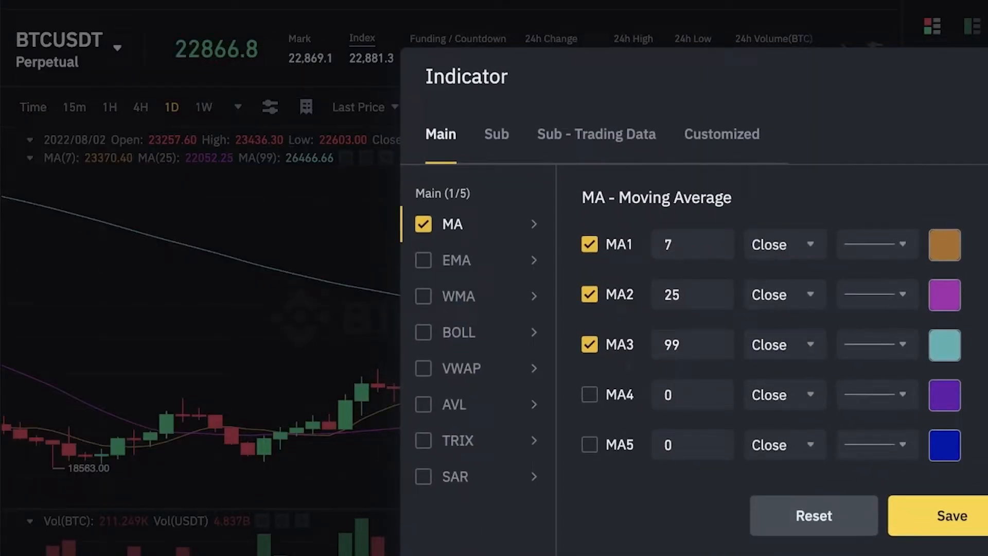
{"action": "left_click", "coordinate": [952, 516]}
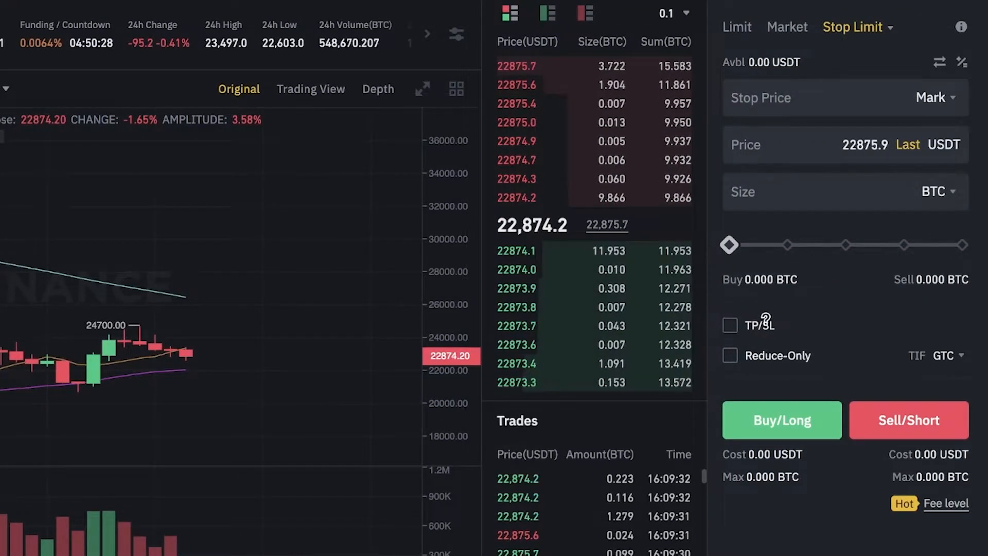
- Enable TP/SL on the Stop Limit order after checking Reduce-Only and the TIF choices
{"action": "left_click", "coordinate": [731, 325]}
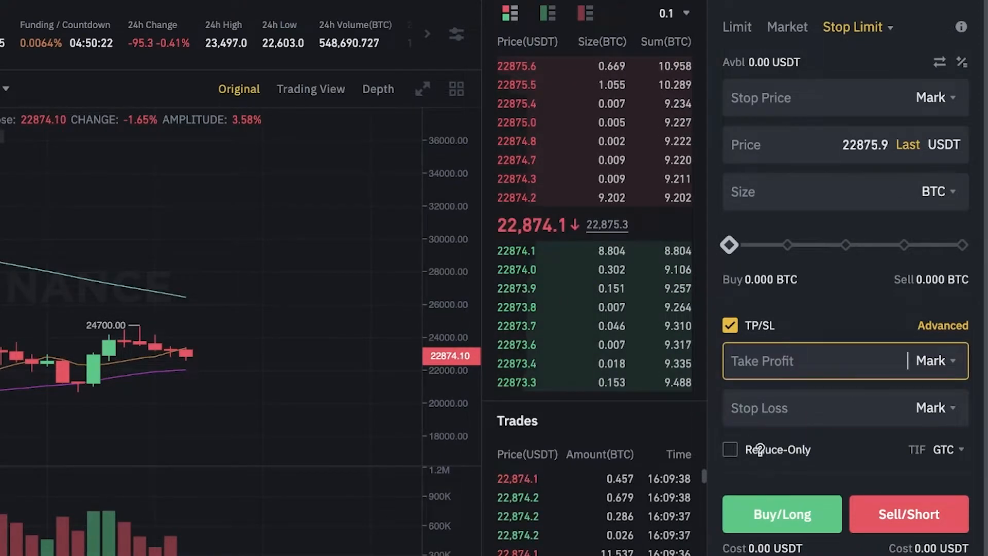
{"action": "mouse_move", "coordinate": [759, 450]}
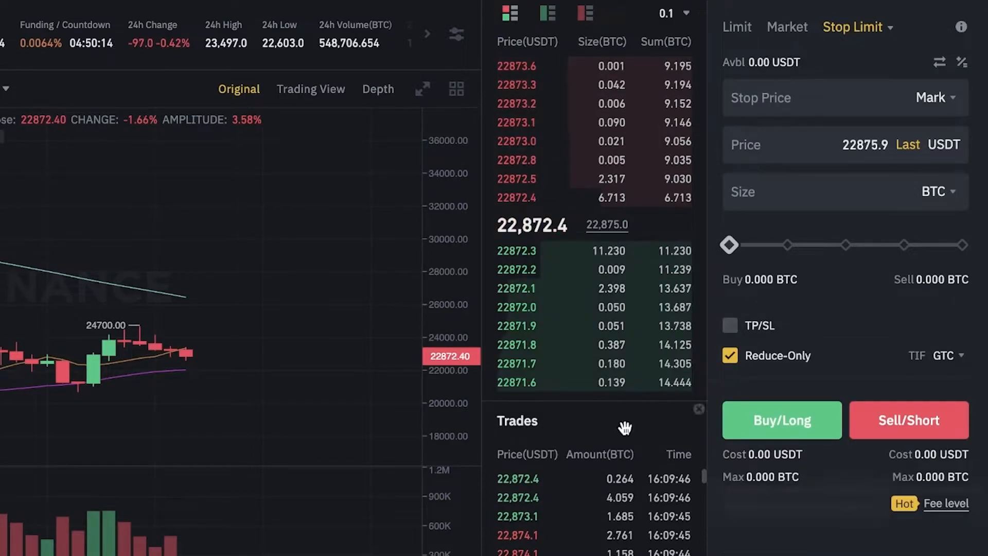
{"action": "left_click", "coordinate": [945, 355]}
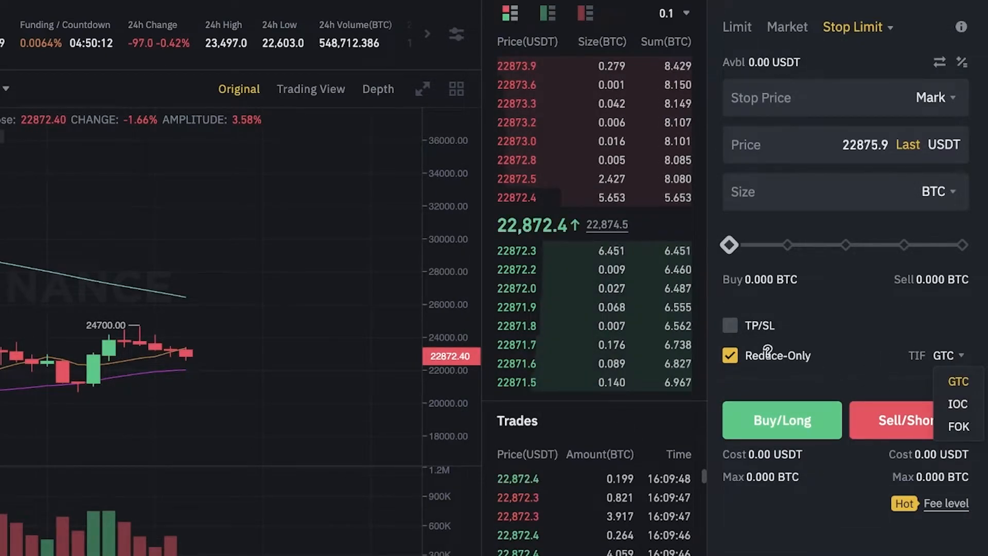
{"action": "left_click", "coordinate": [730, 326]}
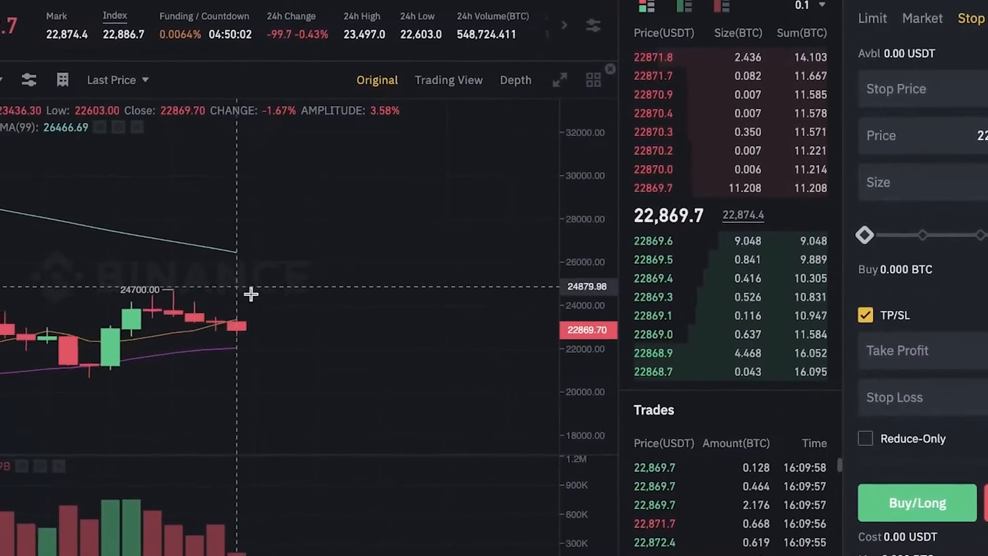
- Zoom the BTCUSDT daily chart out to 2021 history showing the 69198.70 peak
{"action": "left_click", "coordinate": [157, 66]}
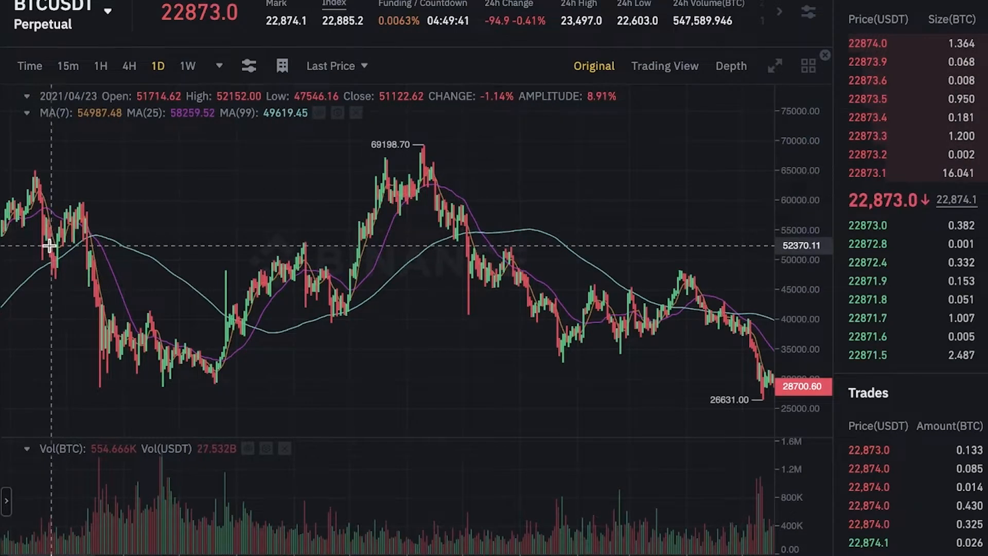
{"action": "mouse_move", "coordinate": [120, 257]}
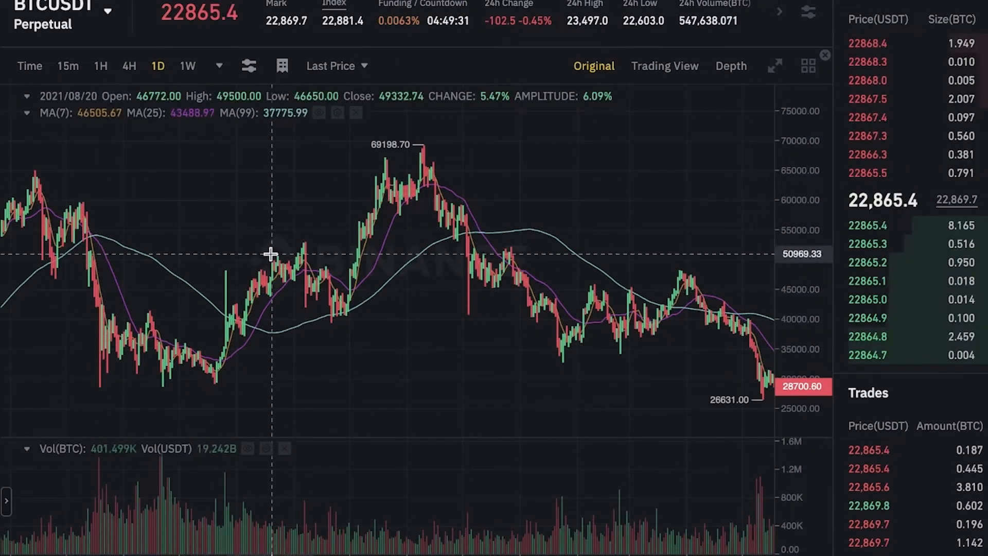
{"action": "mouse_move", "coordinate": [133, 351]}
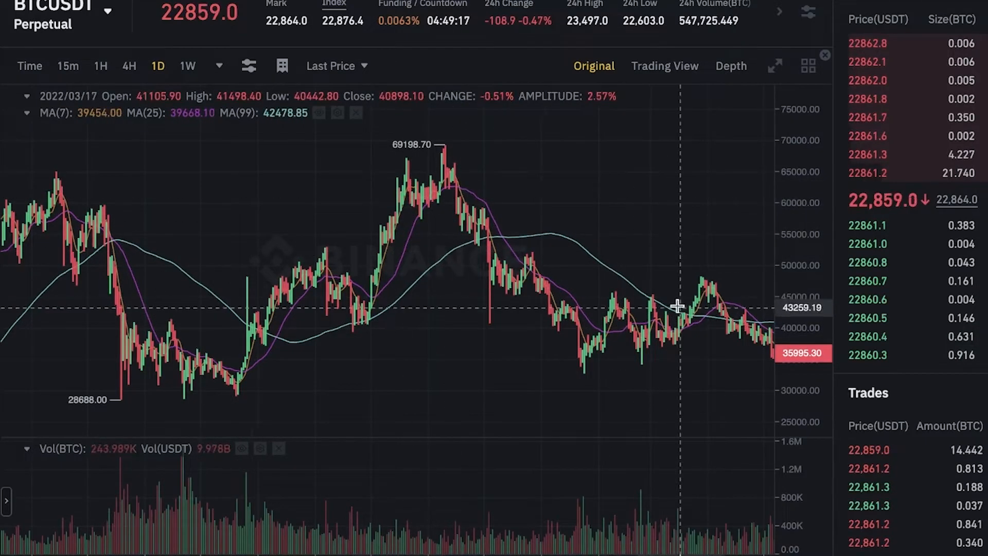
{"action": "mouse_move", "coordinate": [540, 199]}
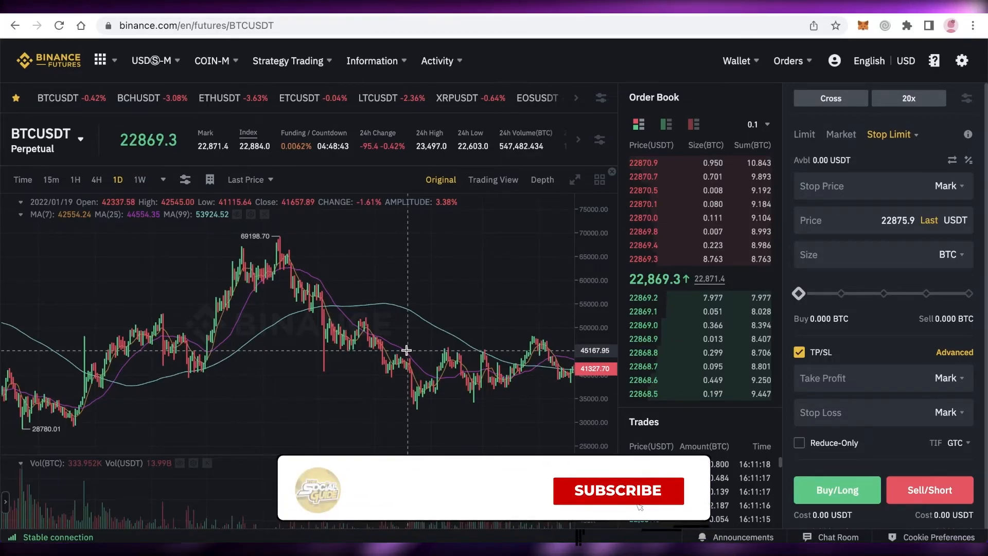
{"action": "left_click", "coordinate": [618, 490]}
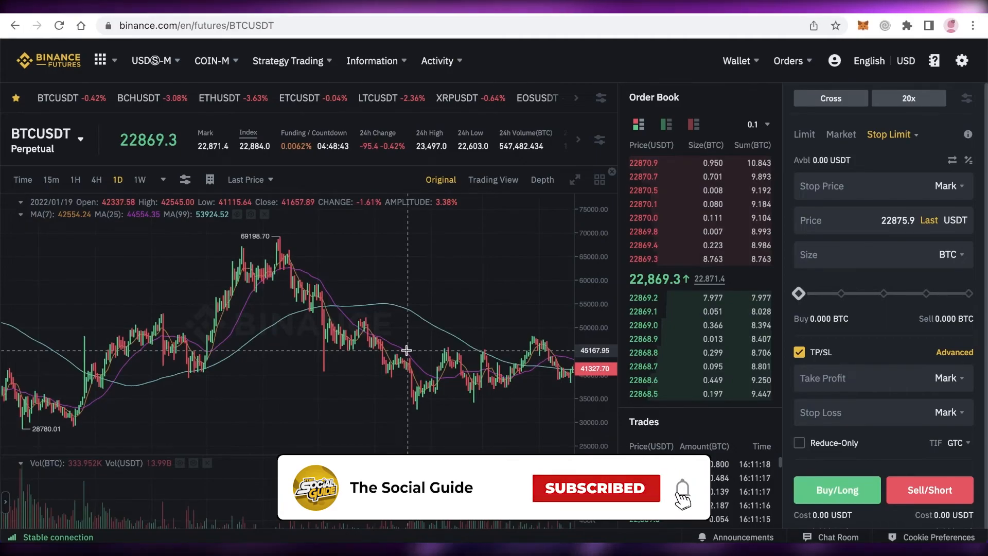